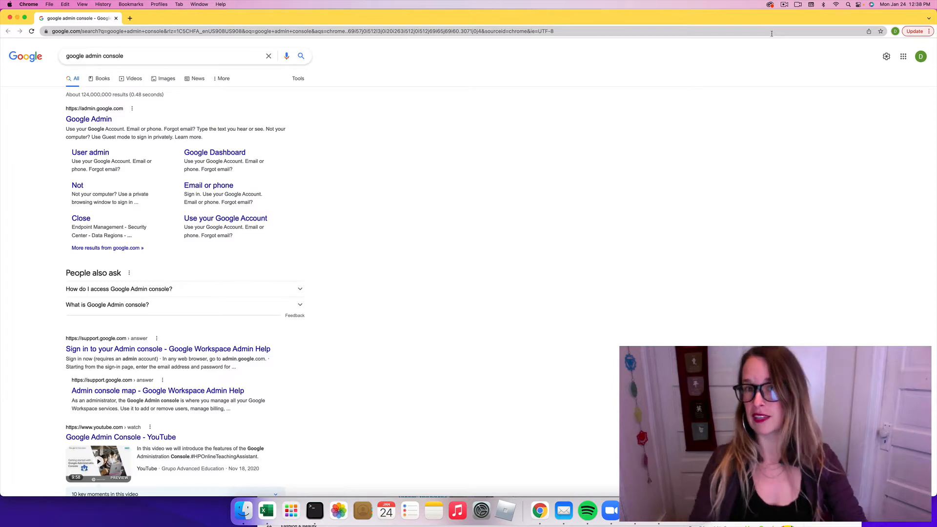
{"action": "mouse_move", "coordinate": [642, 55]}
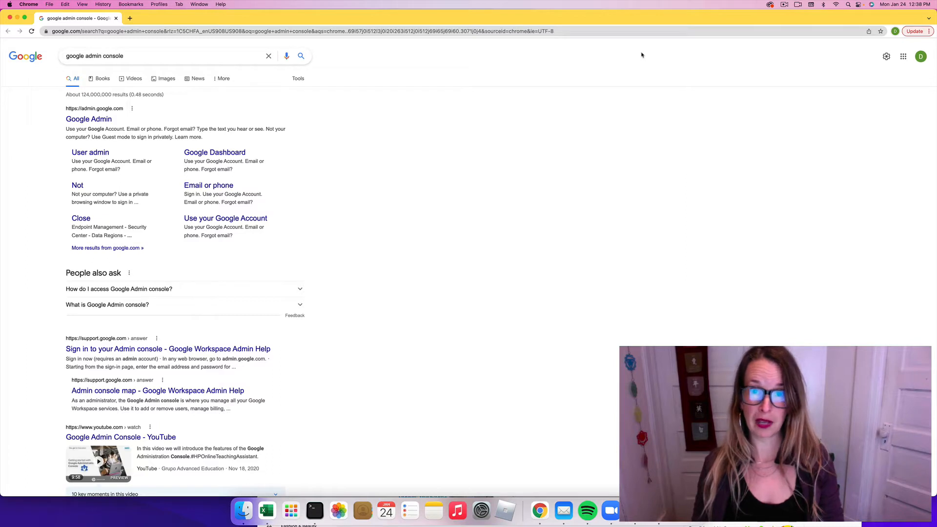
{"action": "mouse_move", "coordinate": [634, 63]}
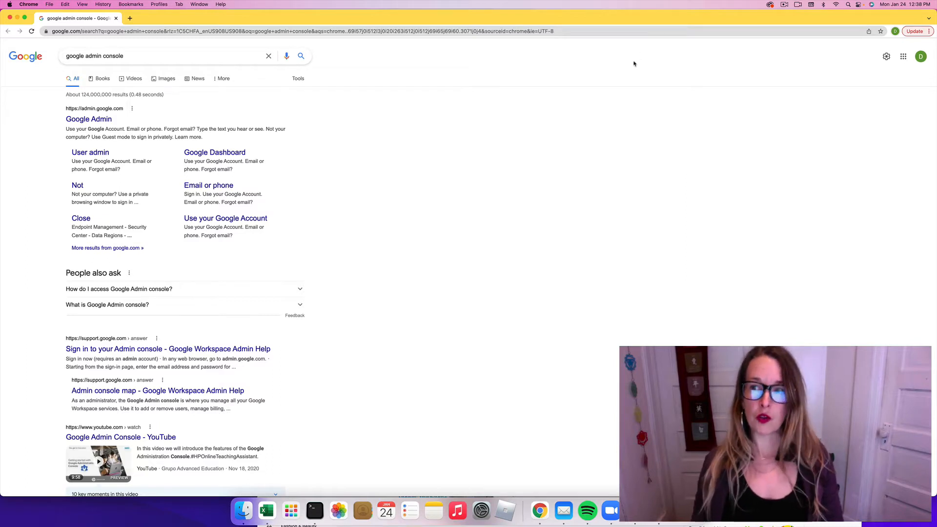
{"action": "mouse_move", "coordinate": [611, 64]}
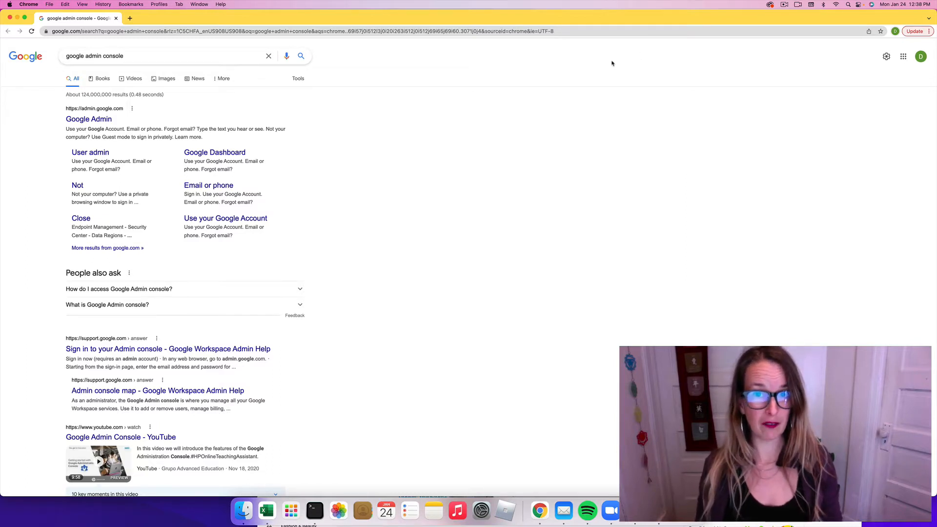
{"action": "mouse_move", "coordinate": [617, 61]}
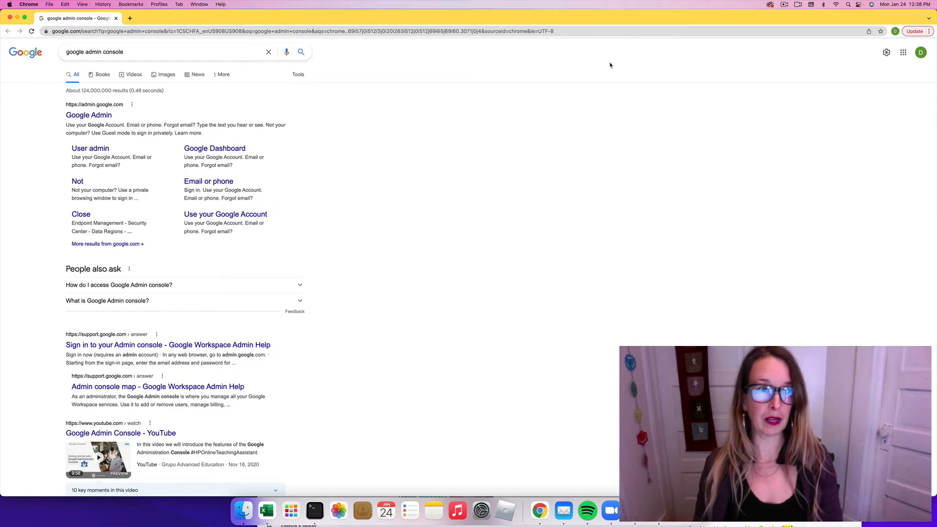
Search for 'google admin console' and check the signed-in work account
{"action": "left_click", "coordinate": [158, 52]}
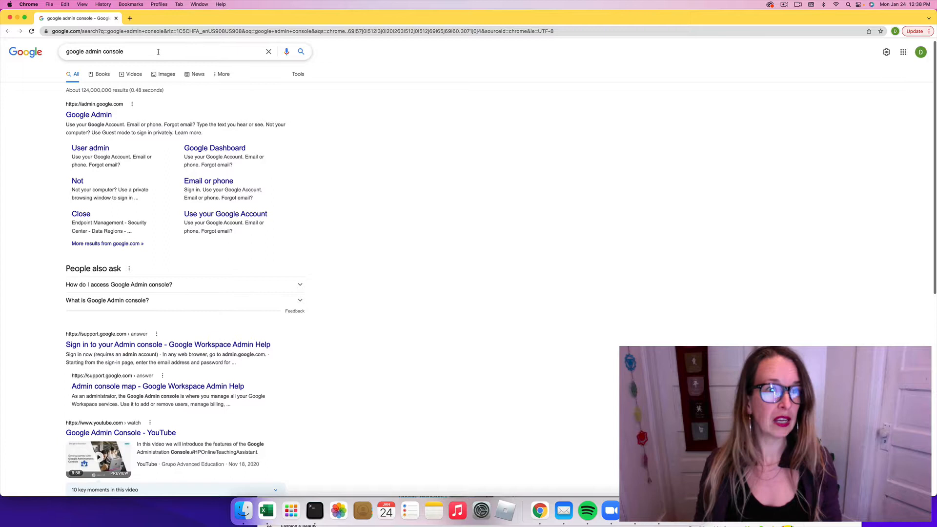
{"action": "mouse_move", "coordinate": [88, 115]}
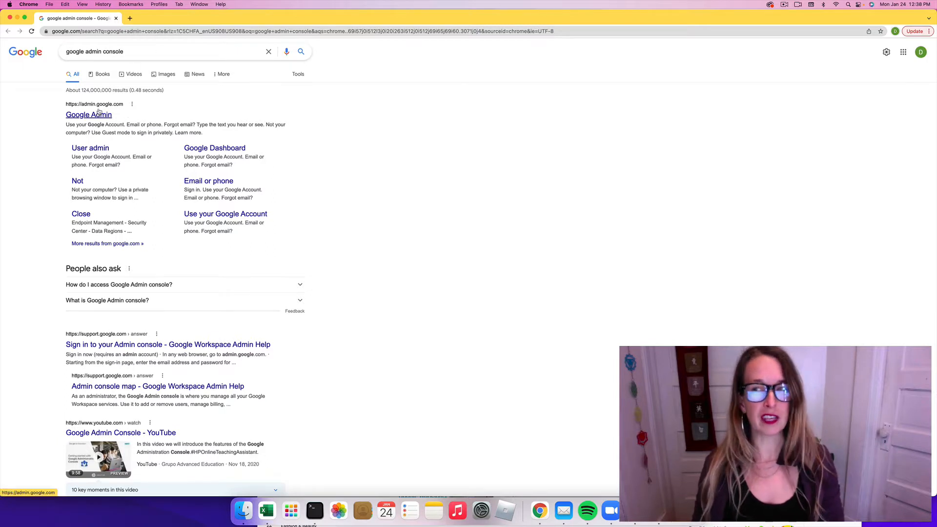
{"action": "mouse_move", "coordinate": [933, 79]}
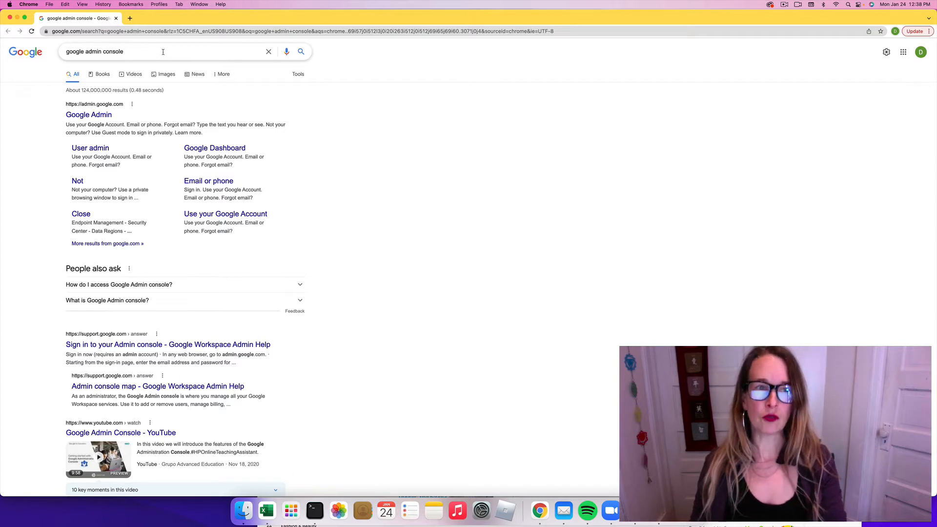
{"action": "left_click", "coordinate": [920, 52]}
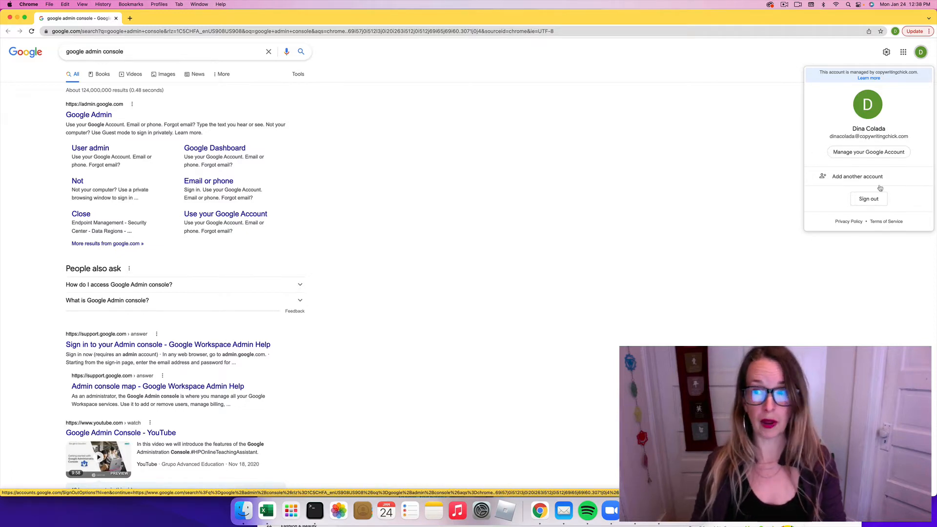
{"action": "mouse_move", "coordinate": [857, 176]}
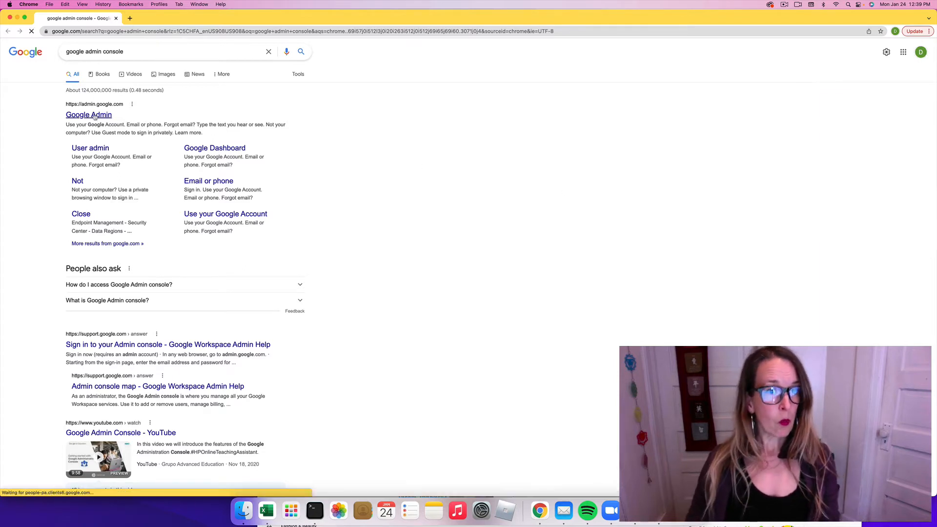
Go to the Admin console and reach Subscriptions via Manage subscriptions in the Billing card
{"action": "left_click", "coordinate": [89, 114]}
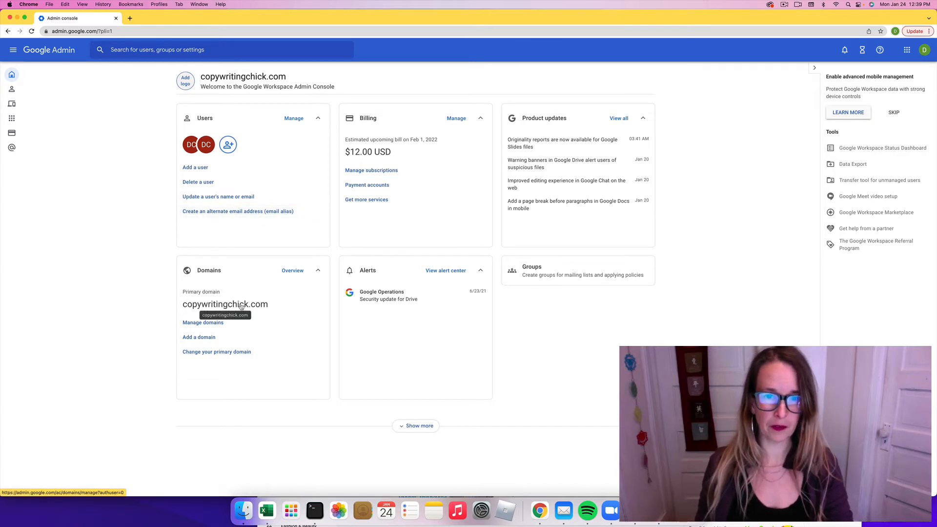
{"action": "mouse_move", "coordinate": [366, 199]}
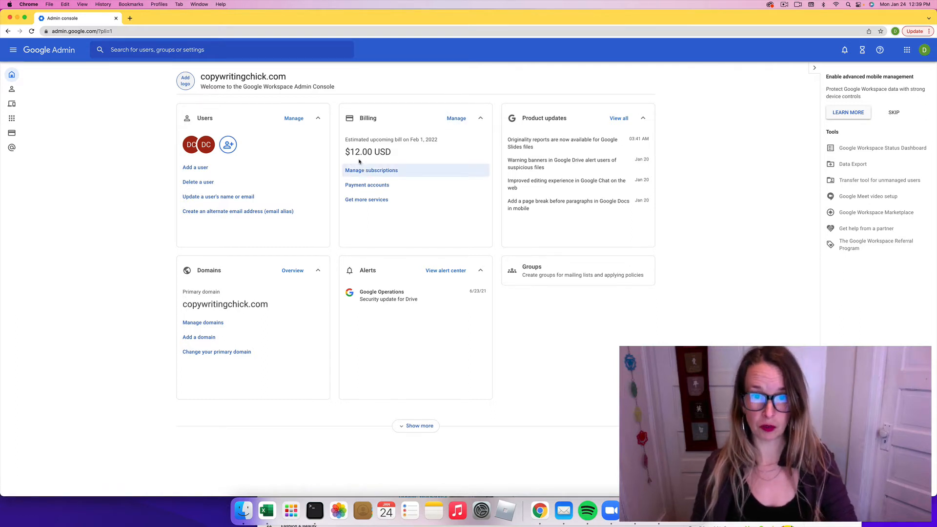
{"action": "mouse_move", "coordinate": [379, 172]}
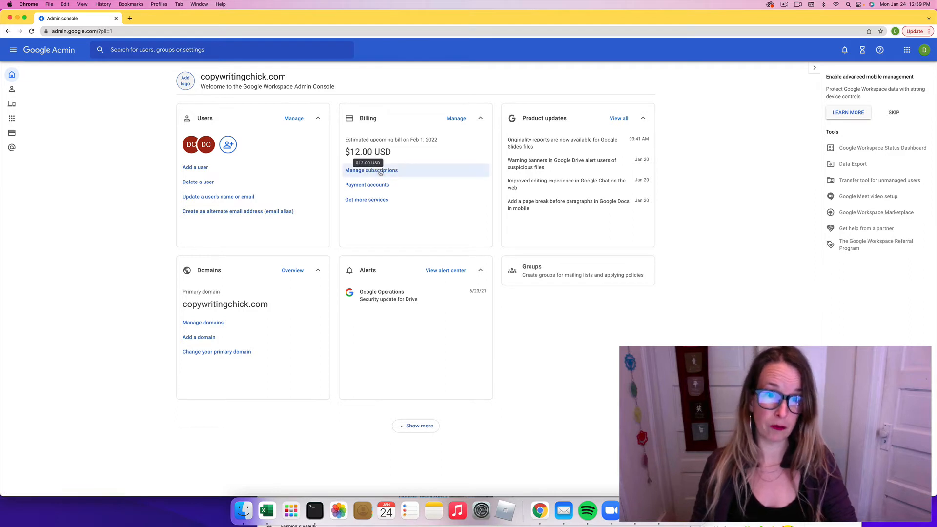
{"action": "left_click", "coordinate": [371, 170]}
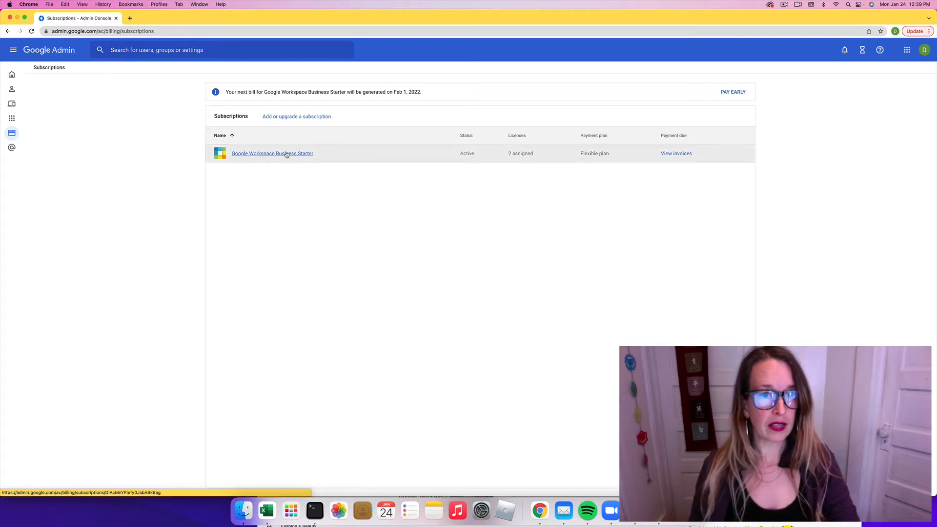
Begin cancelling the Google Workspace Business Starter subscription from its details page
{"action": "left_click", "coordinate": [272, 154]}
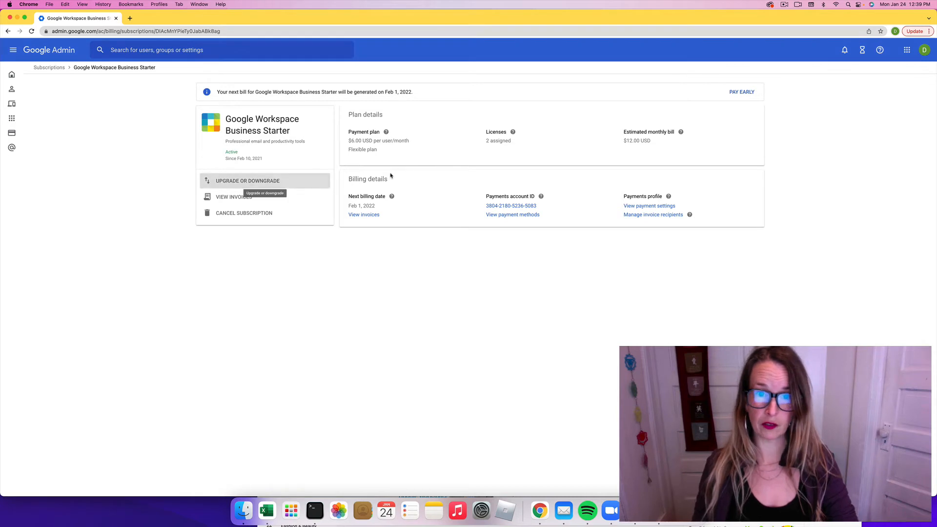
{"action": "mouse_move", "coordinate": [399, 140]}
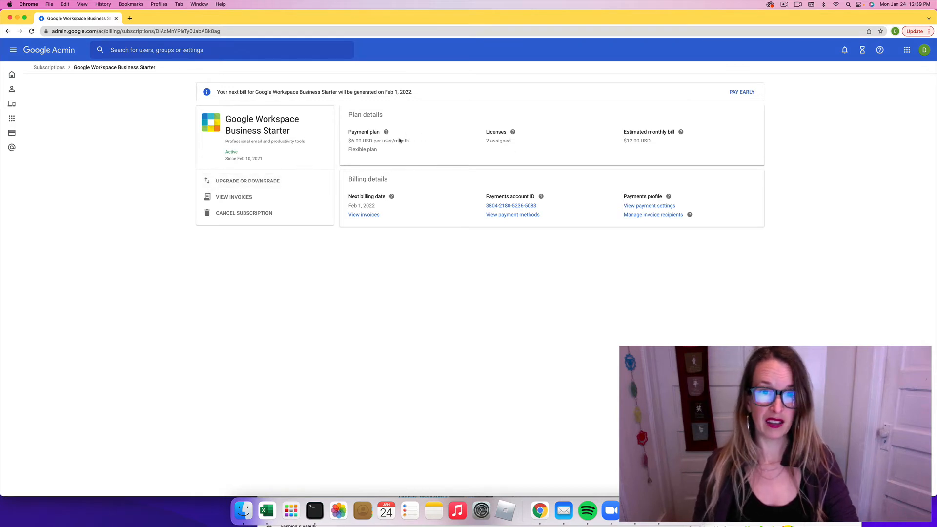
{"action": "mouse_move", "coordinate": [510, 141]}
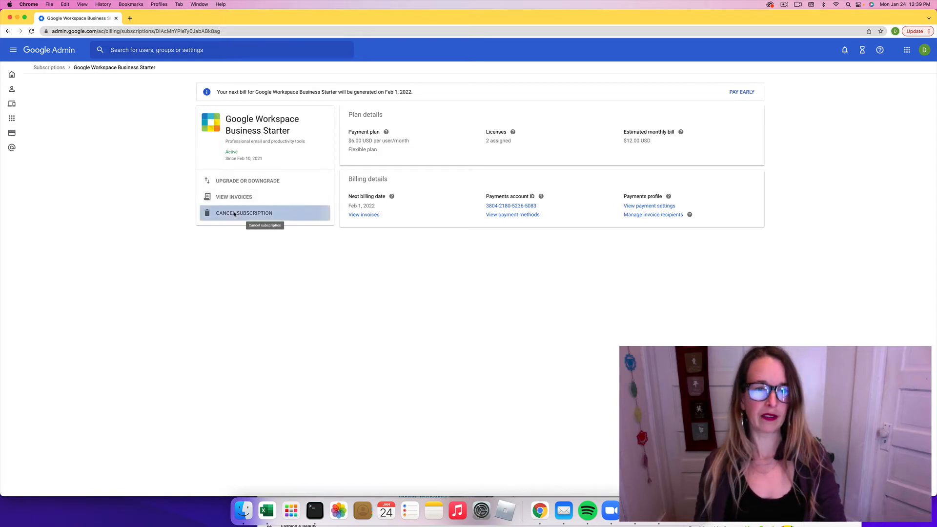
{"action": "left_click", "coordinate": [243, 212]}
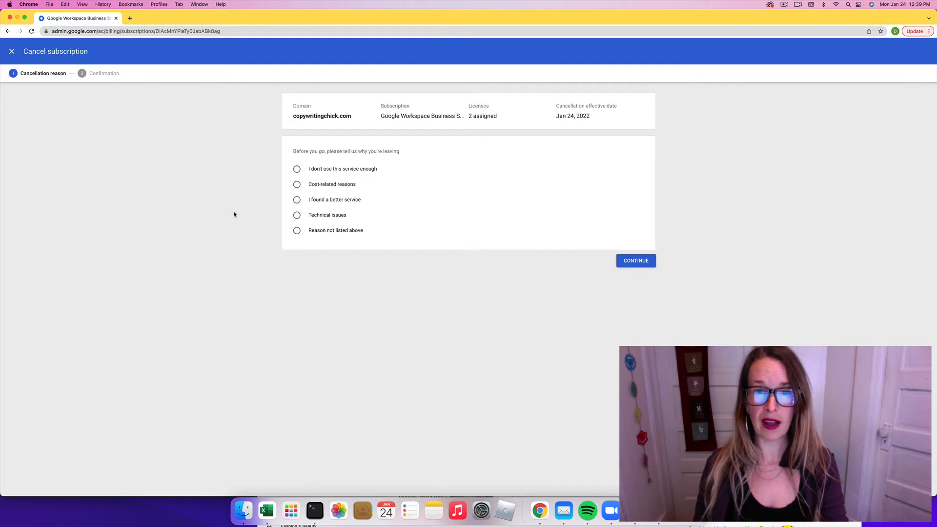
{"action": "mouse_move", "coordinate": [238, 210]}
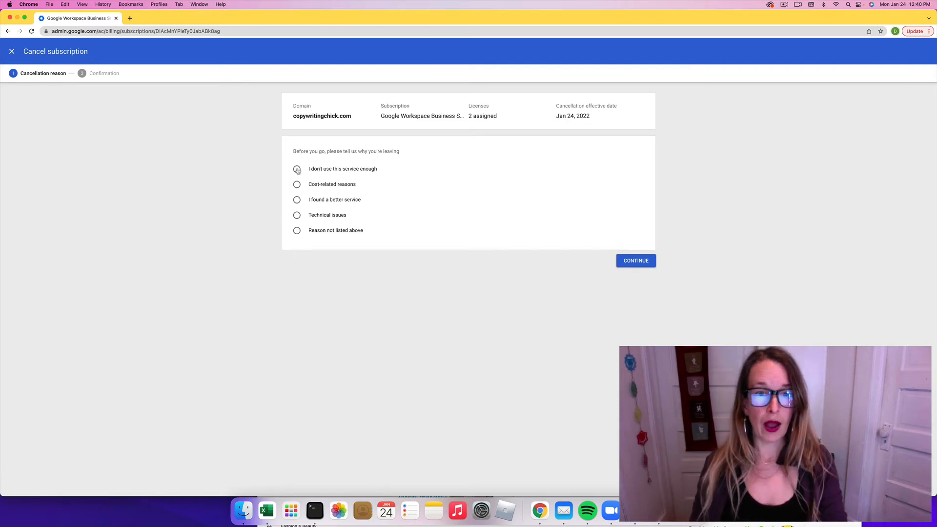
Choose 'I don't use this service enough' as the leaving reason and continue to confirmation
{"action": "left_click", "coordinate": [297, 169]}
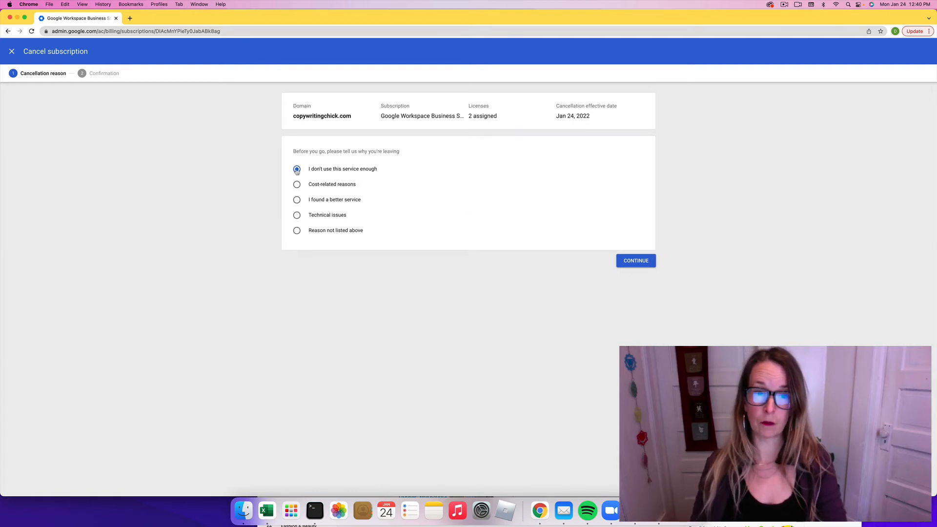
{"action": "left_click", "coordinate": [636, 260]}
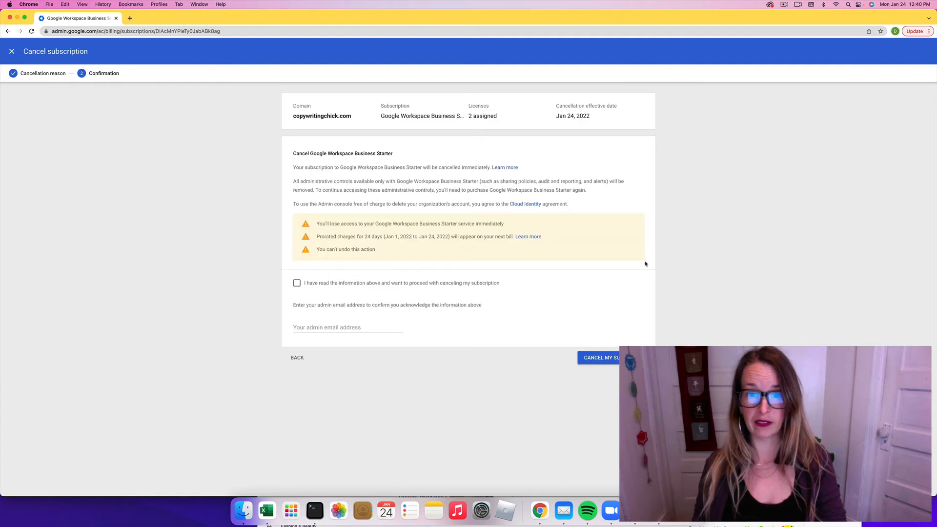
{"action": "mouse_move", "coordinate": [323, 221]}
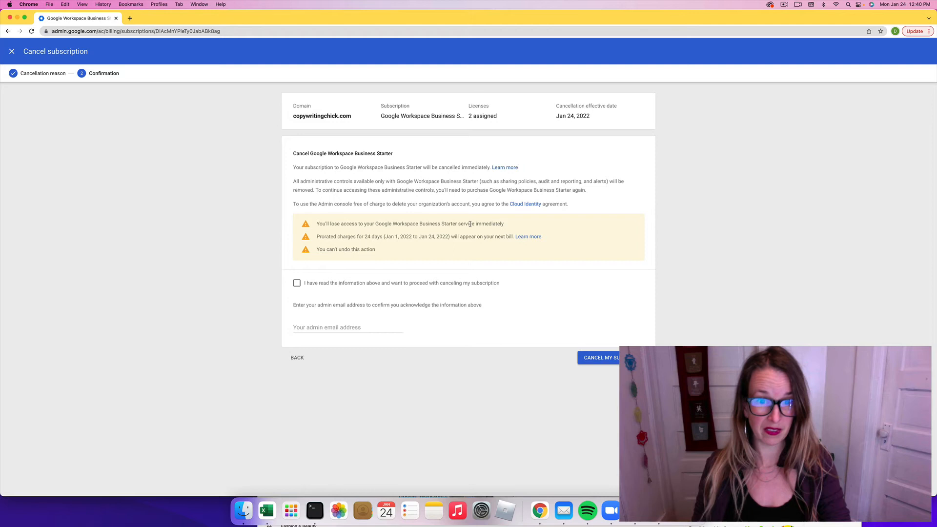
{"action": "mouse_move", "coordinate": [319, 286]}
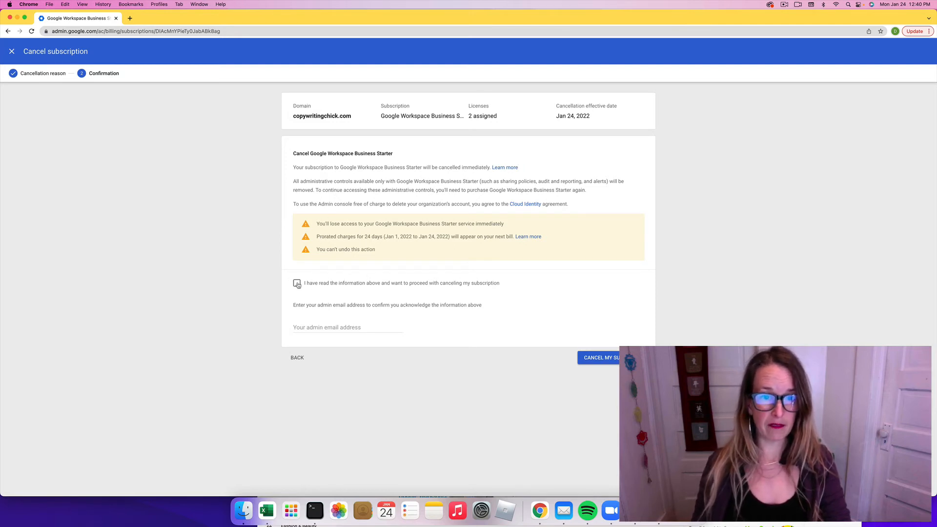
Acknowledge the warnings, enter the admin email 'dina...copywritingchick.com' and submit Cancel My Subscription
{"action": "left_click", "coordinate": [297, 283]}
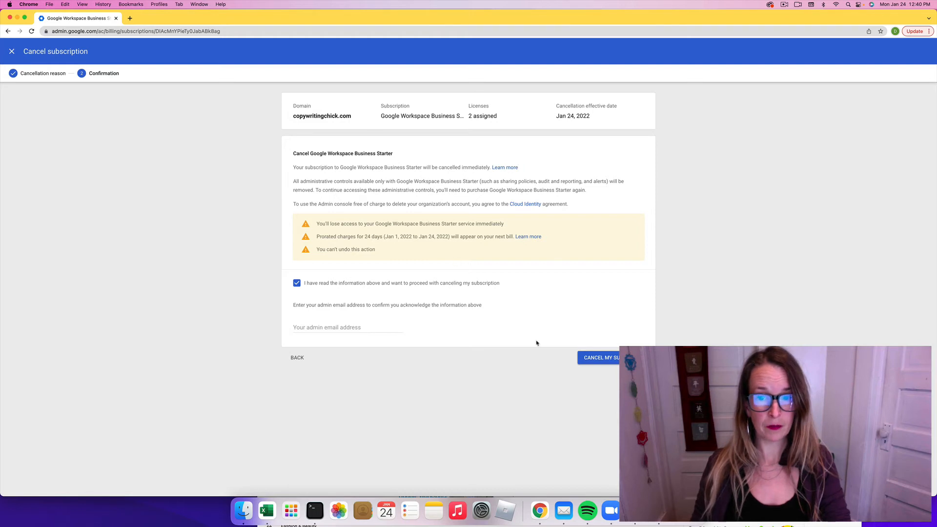
{"action": "left_click", "coordinate": [347, 327]}
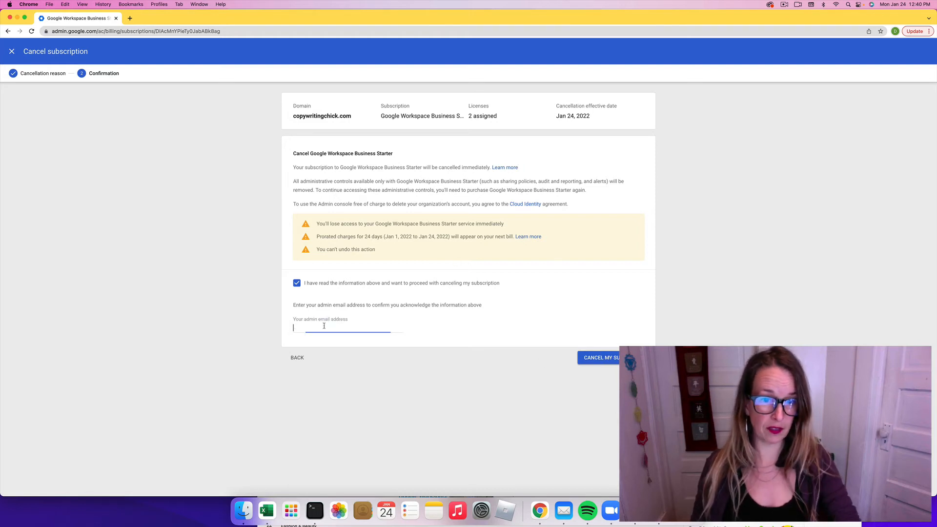
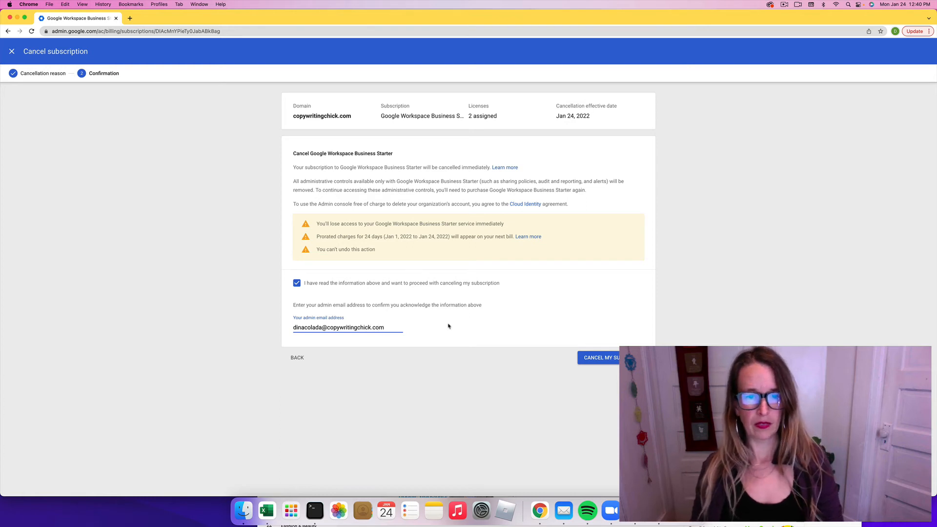
{"action": "left_click", "coordinate": [603, 357]}
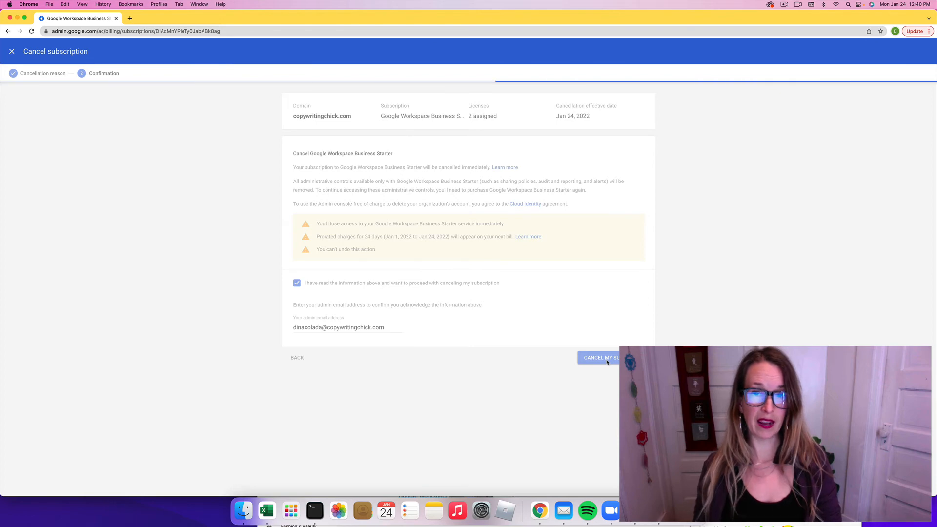
{"action": "left_click", "coordinate": [600, 358]}
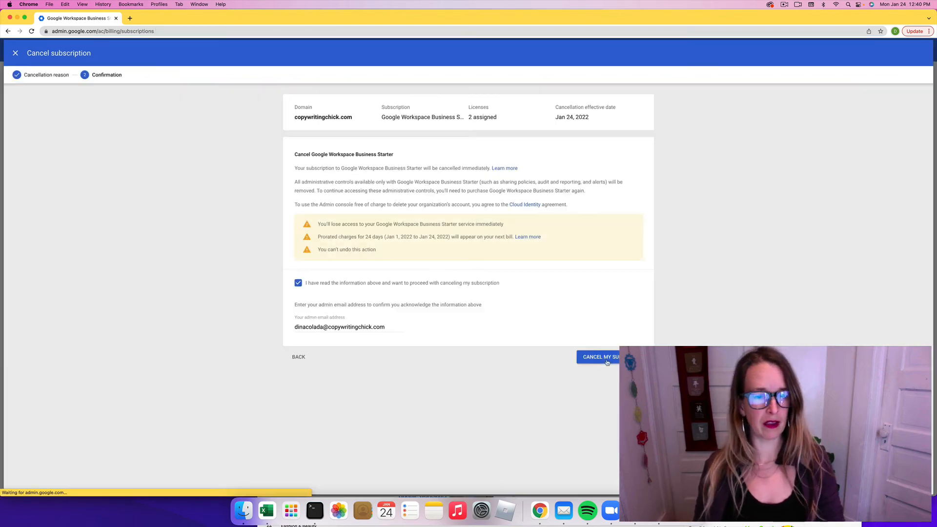
Close the 'Cancellation successful' dialog, leaving the Subscriptions page with no subscriptions
{"action": "left_click", "coordinate": [600, 357]}
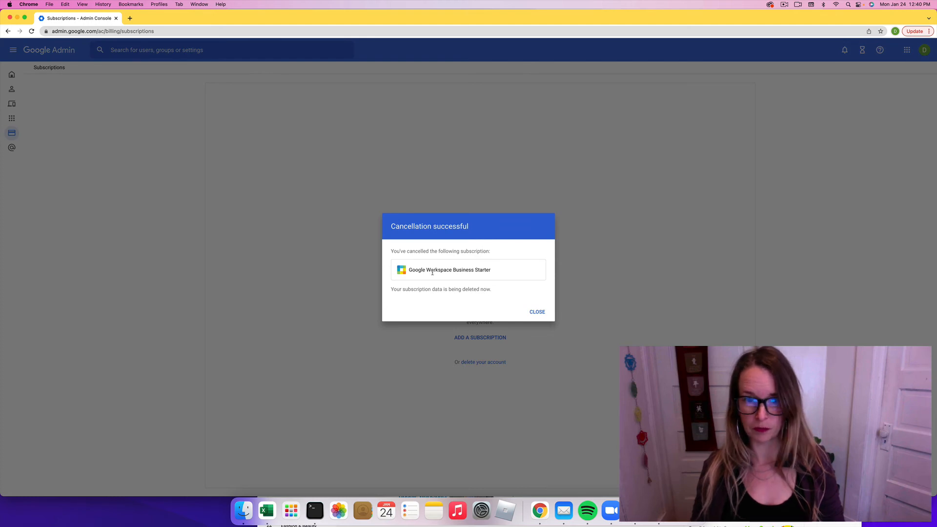
{"action": "left_click", "coordinate": [536, 311]}
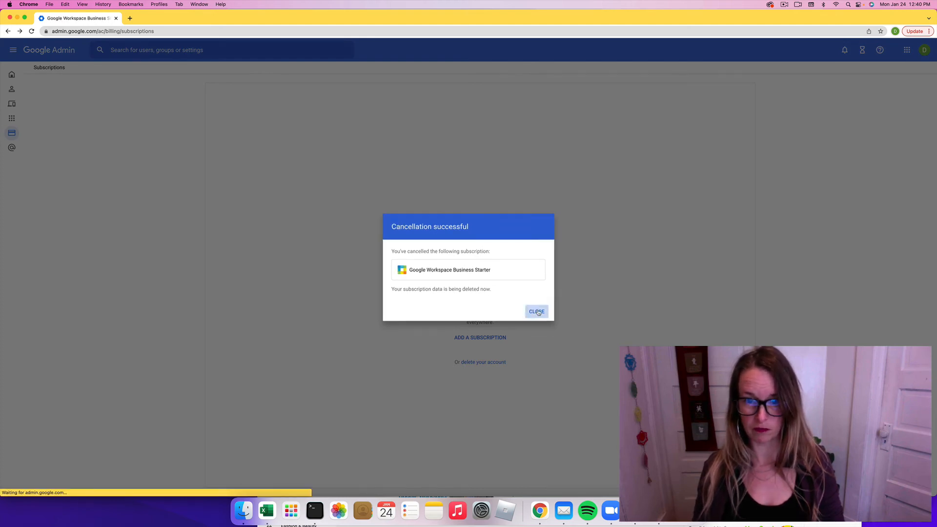
{"action": "left_click", "coordinate": [536, 311]}
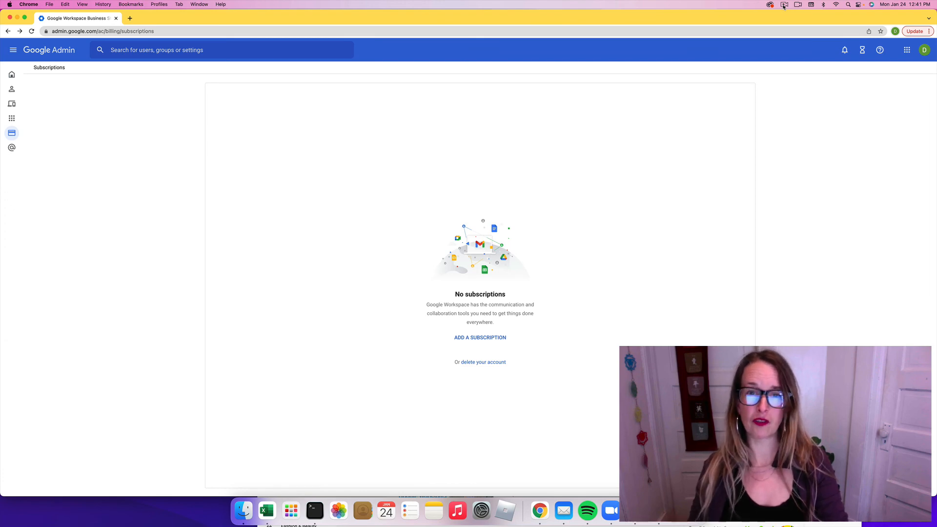
{"action": "left_click", "coordinate": [784, 4]}
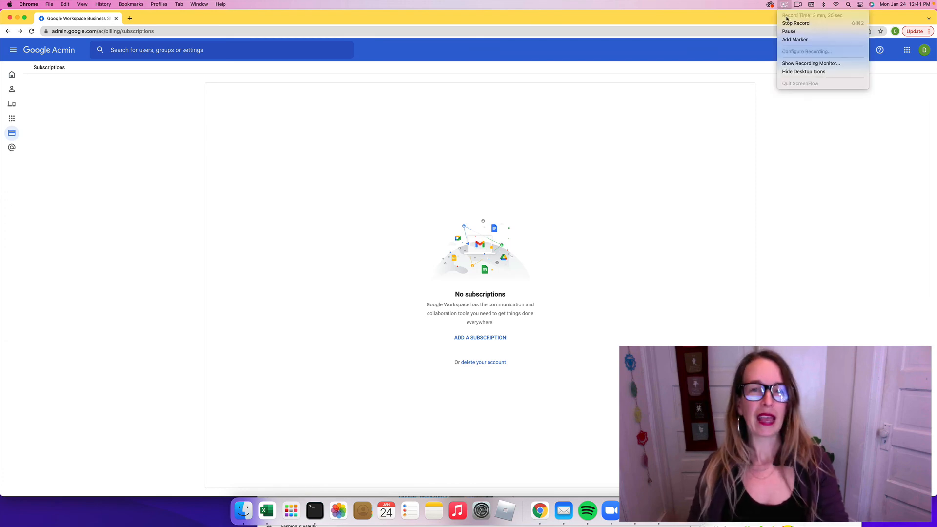